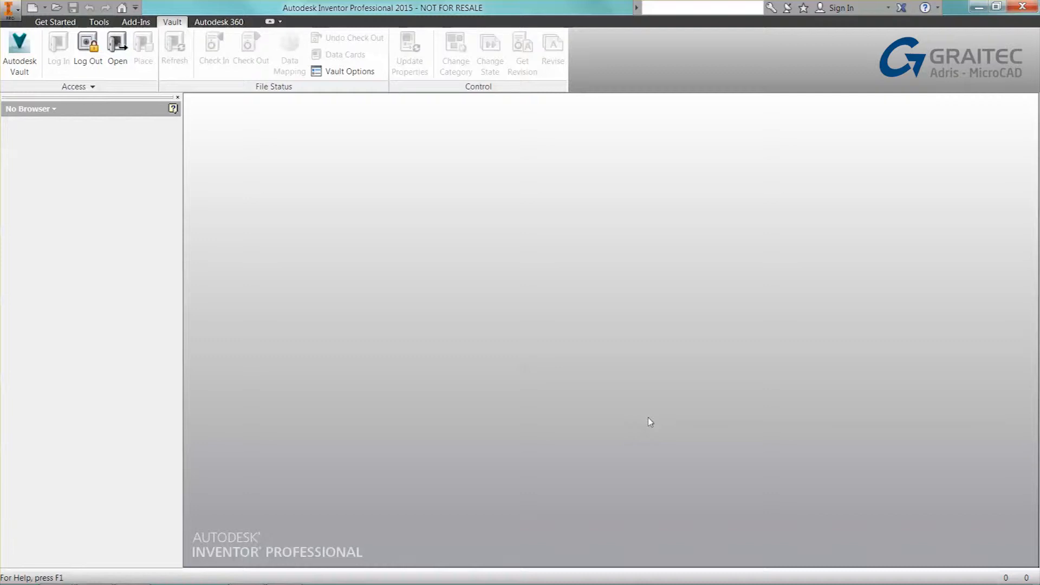
pyautogui.moveTo(677, 275)
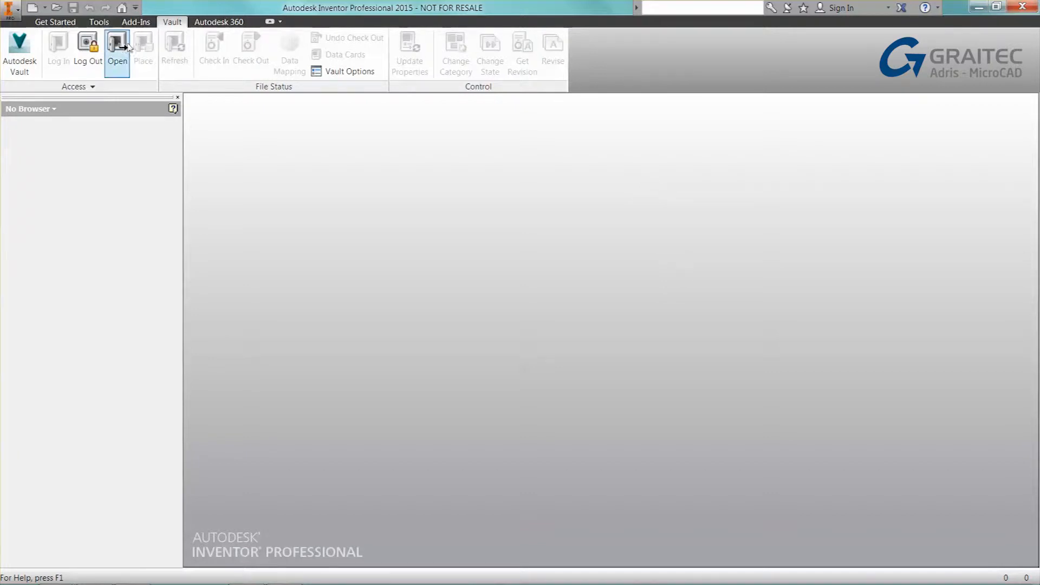
# Launch Open from the Vault tab to bring up the Select File From Vault dialog
pyautogui.click(117, 46)
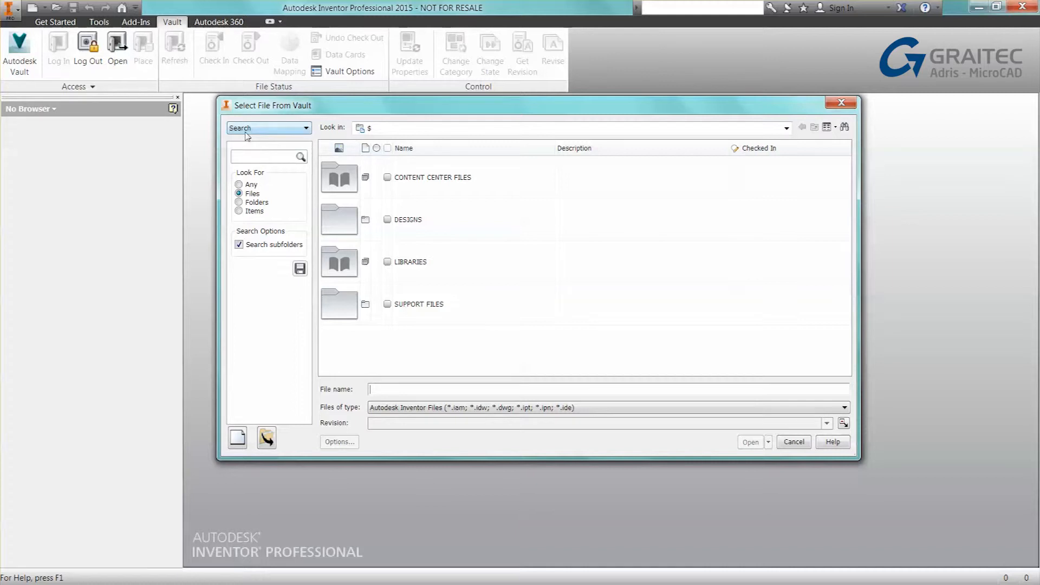
# Search the vault by Company for 'potters', returning the TYPE D housing and valve assembly
pyautogui.click(304, 127)
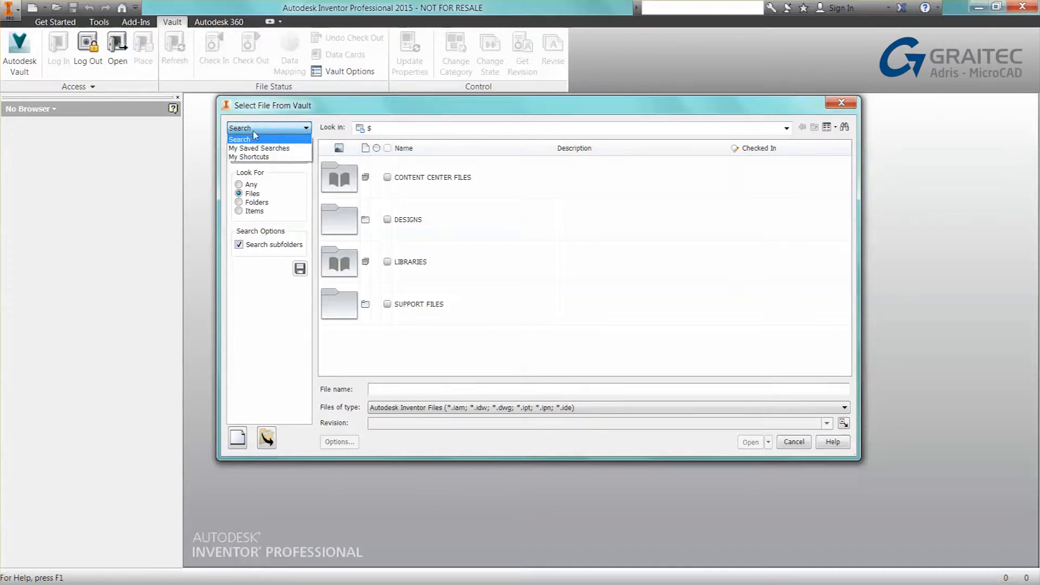
pyautogui.moveTo(248, 157)
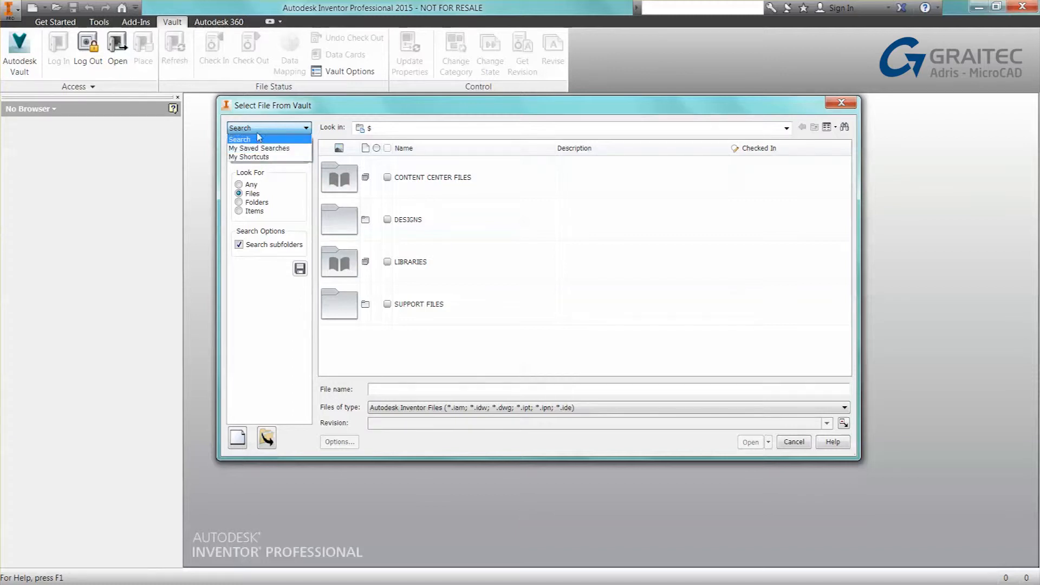
pyautogui.click(240, 139)
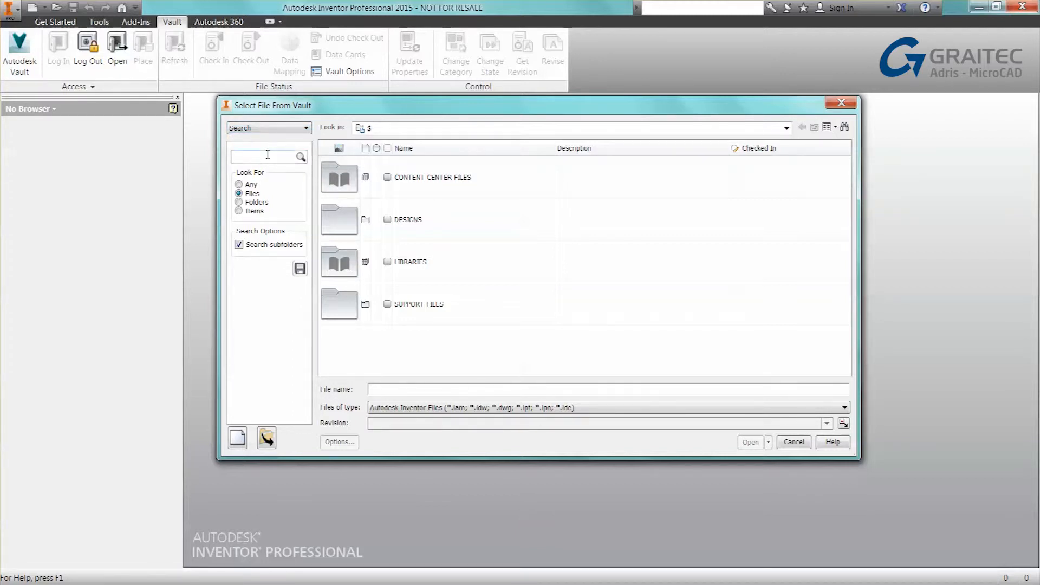
pyautogui.click(267, 156)
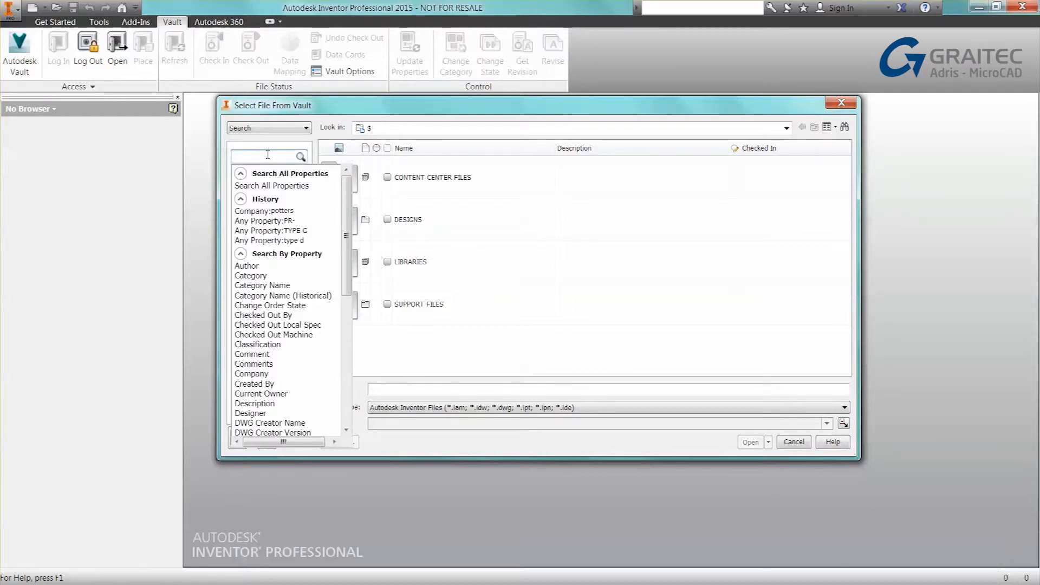
pyautogui.scroll(-3)
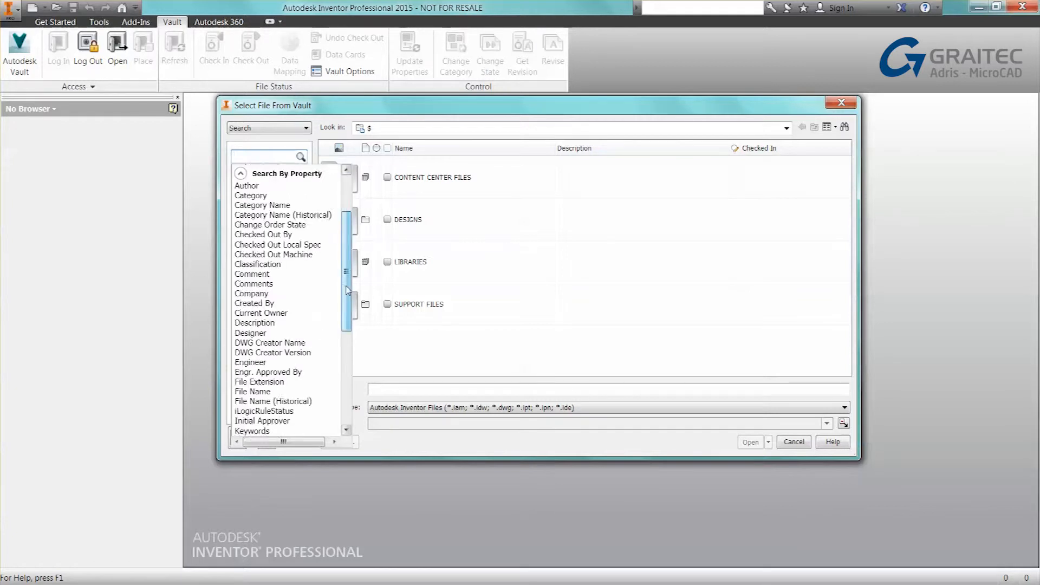
pyautogui.scroll(-3)
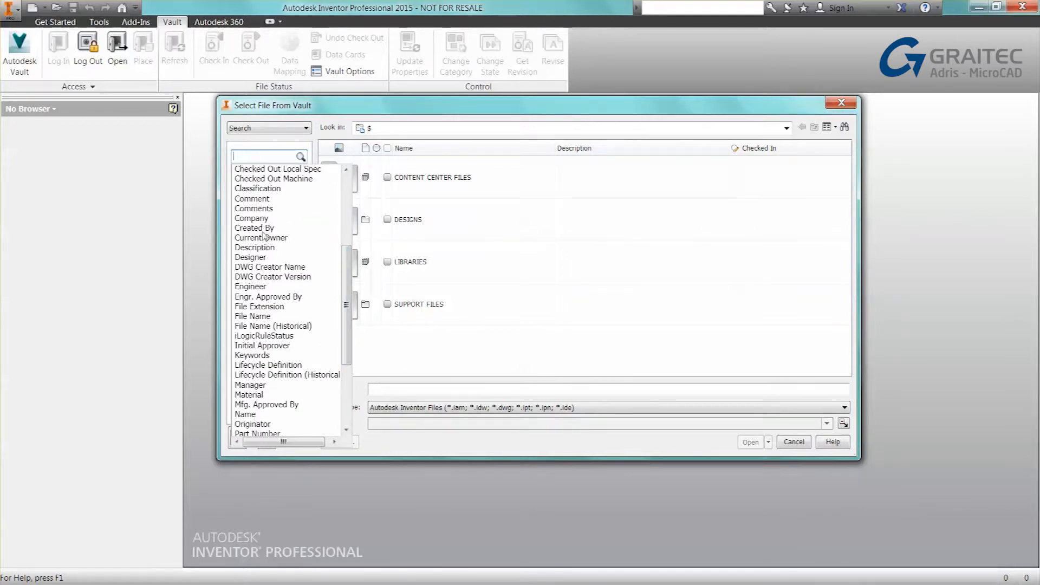
pyautogui.click(251, 218)
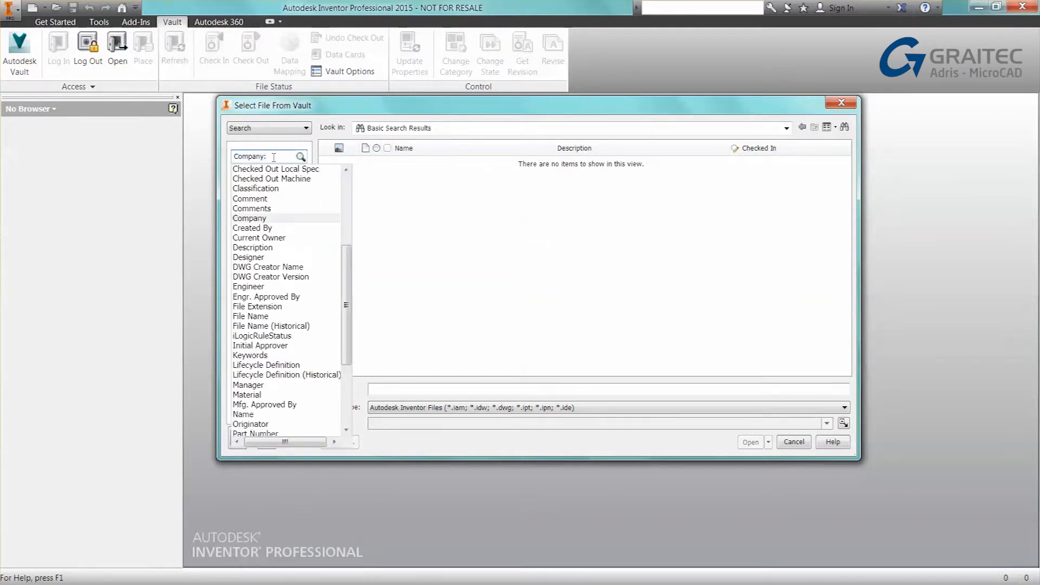
pyautogui.write('potters')
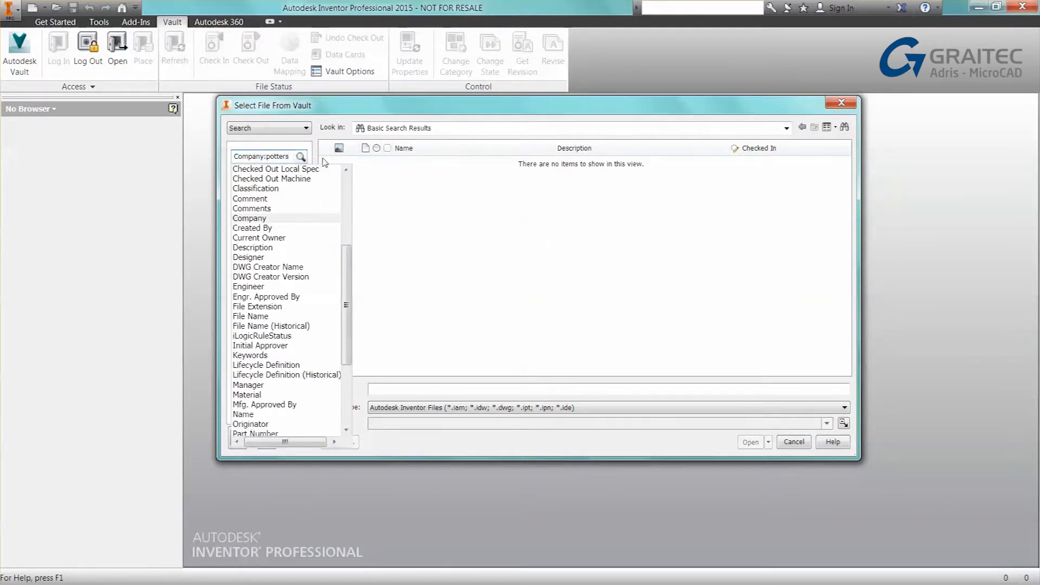
pyautogui.click(301, 156)
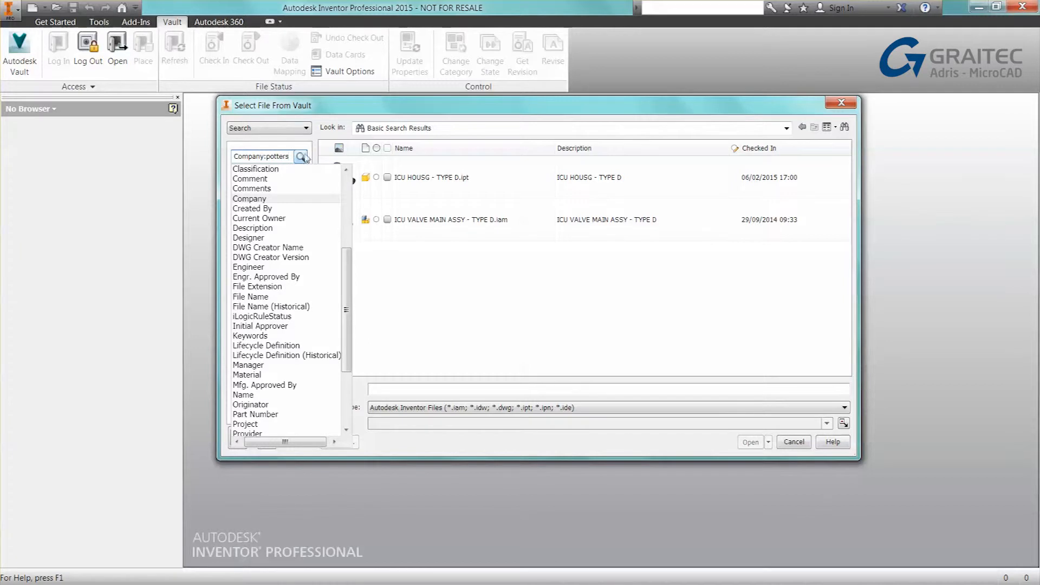
pyautogui.click(302, 156)
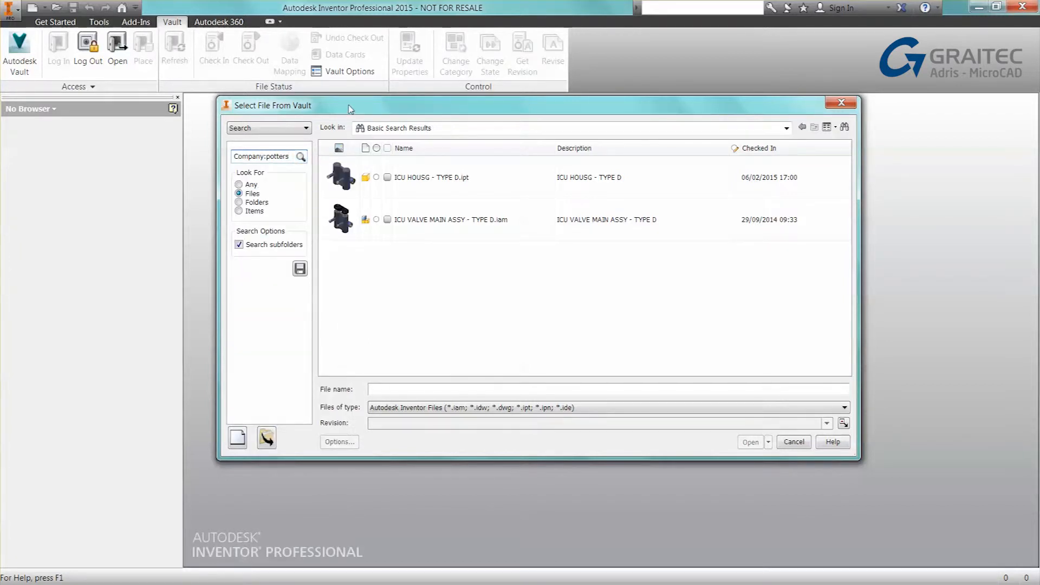
# Select ICU VALVE MAIN ASSY - TYPE D.iam from the search results, clearing the search text
pyautogui.click(450, 220)
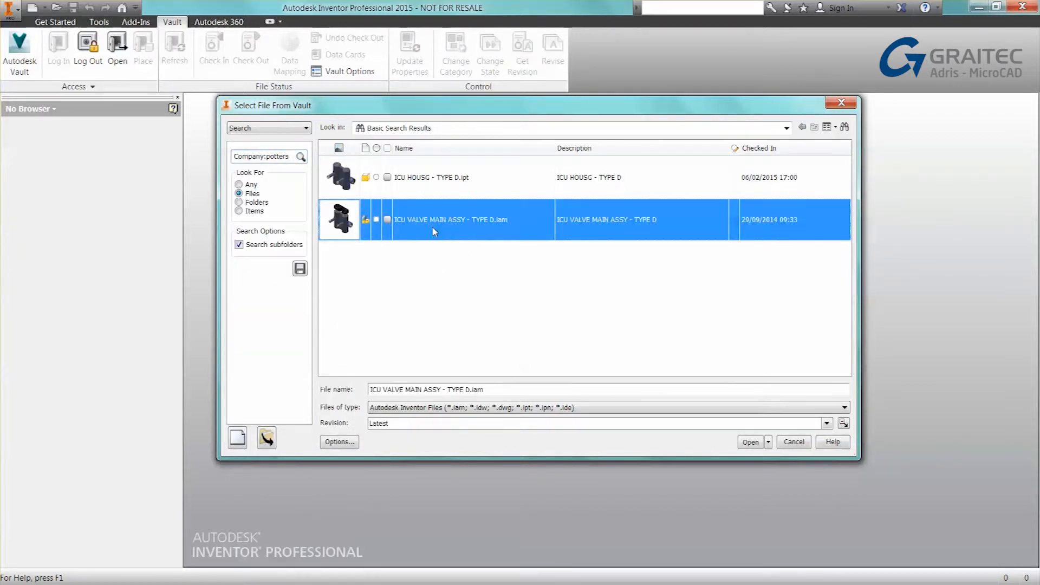
pyautogui.click(269, 156)
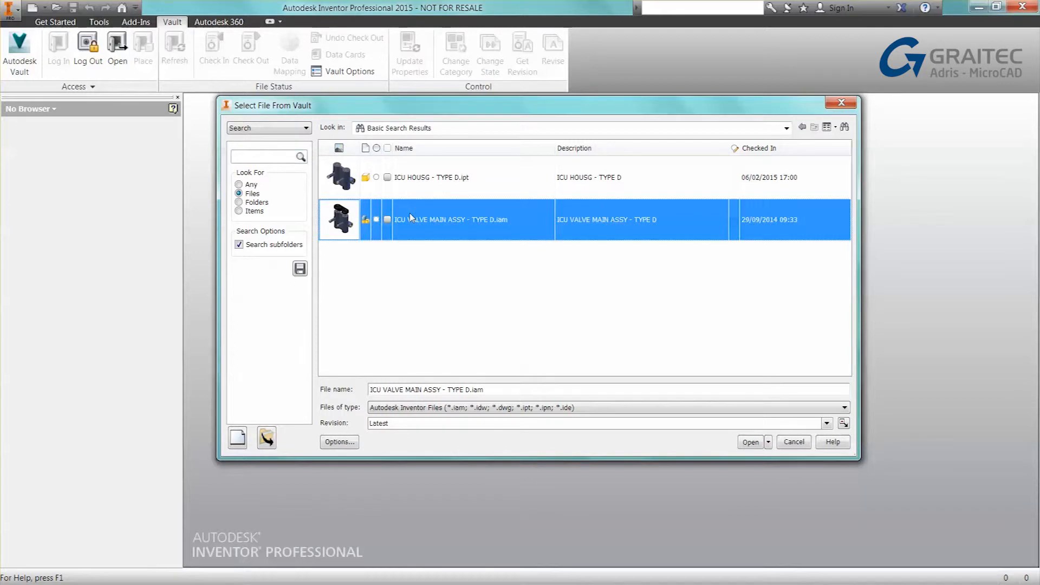
pyautogui.moveTo(425, 220)
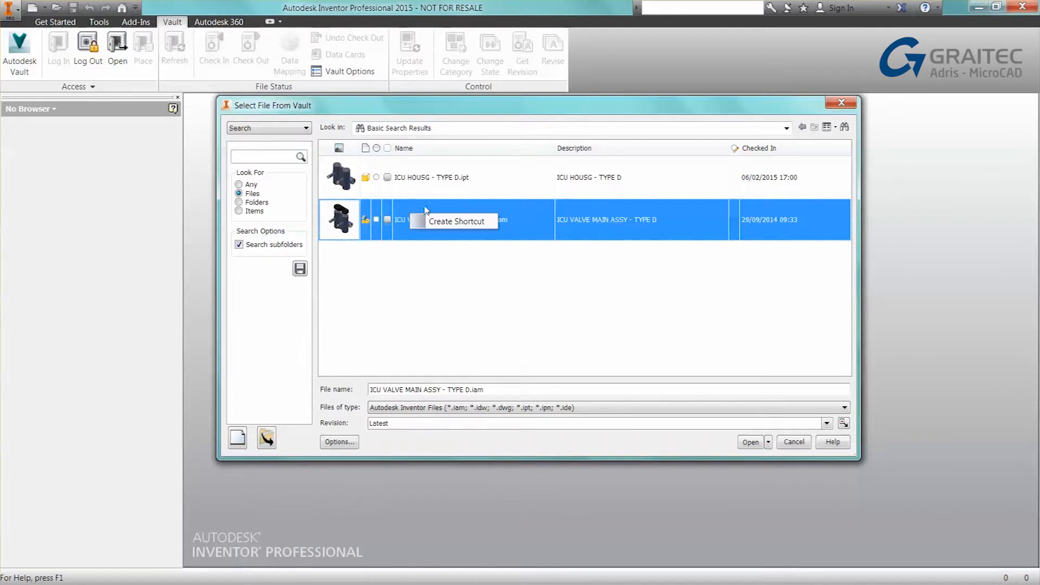
pyautogui.moveTo(454, 222)
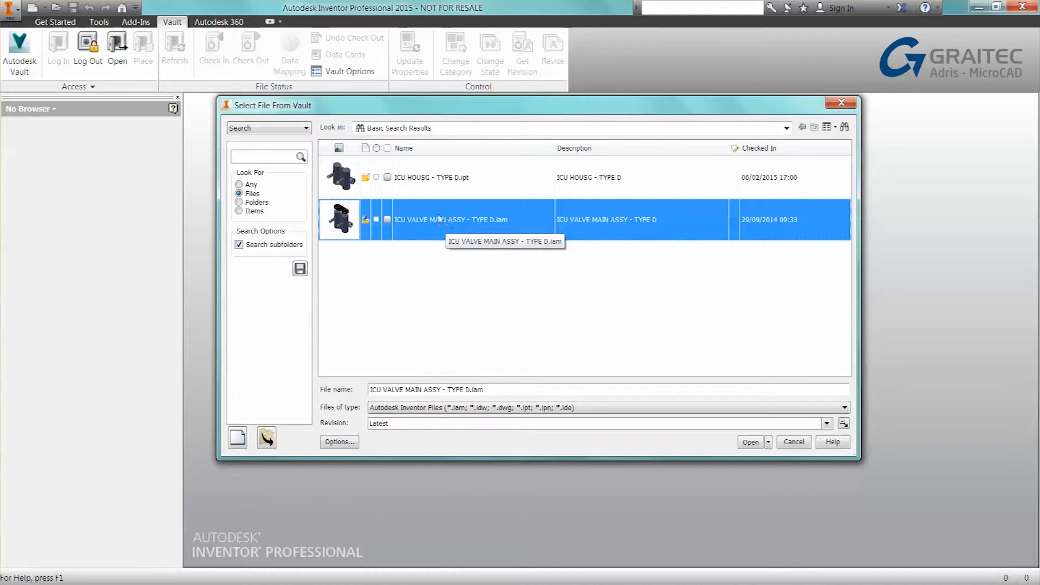
pyautogui.moveTo(278, 130)
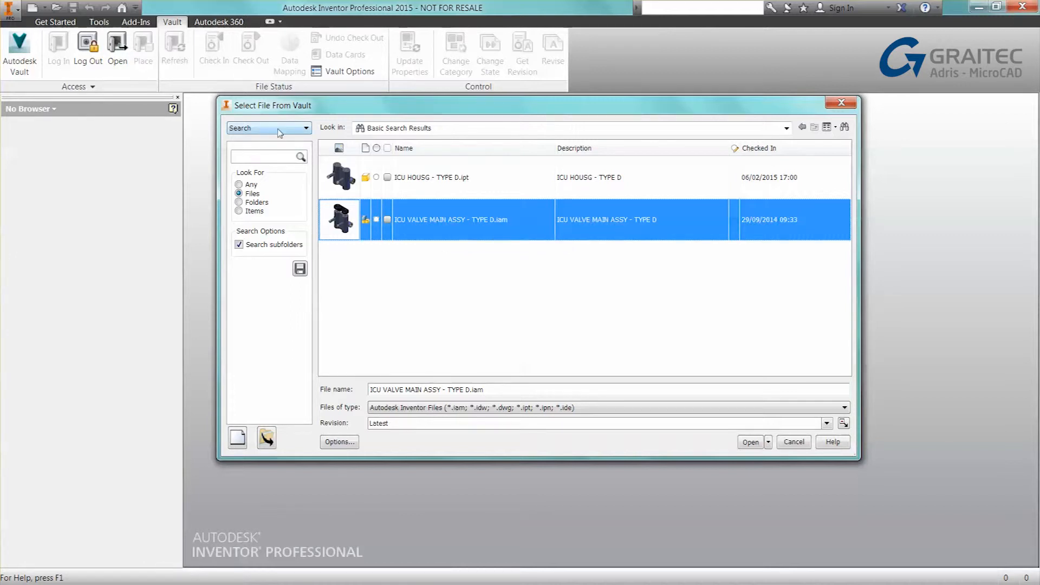
pyautogui.click(306, 127)
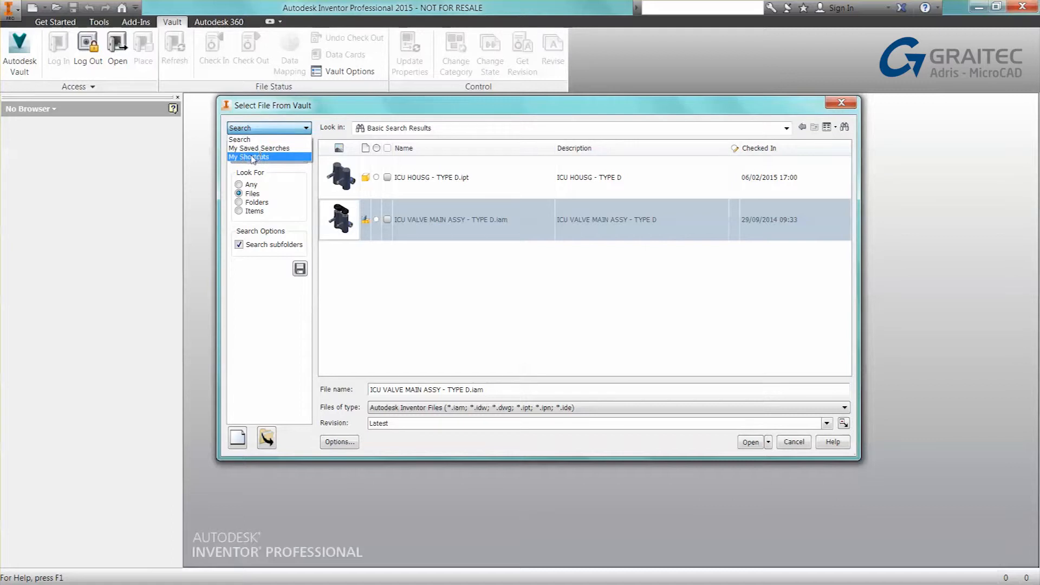
# Browse My Shortcuts to the ICU VALVE PROJECT TYPE D folder, cancelling Advanced Search
pyautogui.click(248, 156)
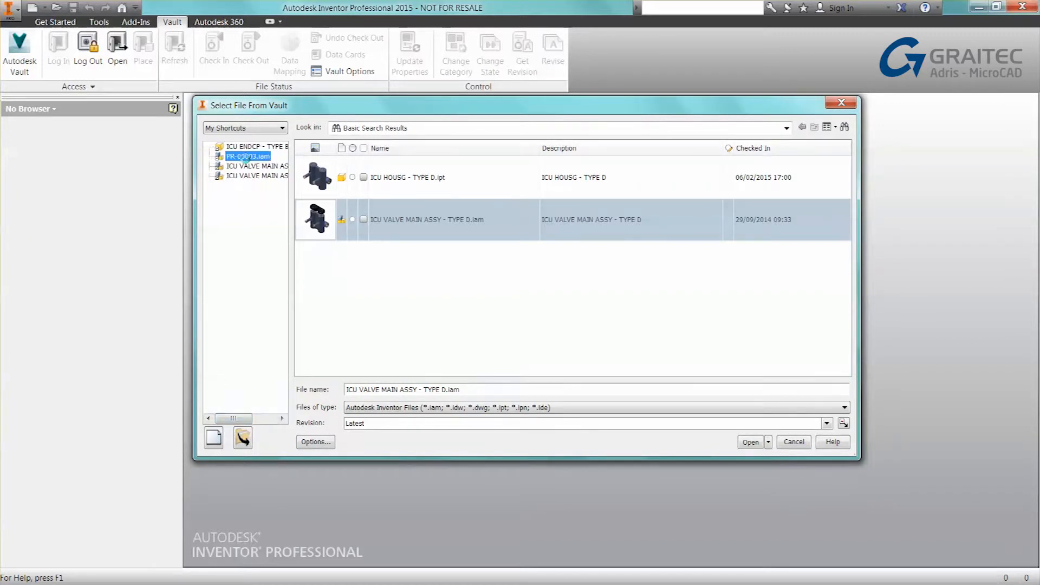
pyautogui.click(255, 166)
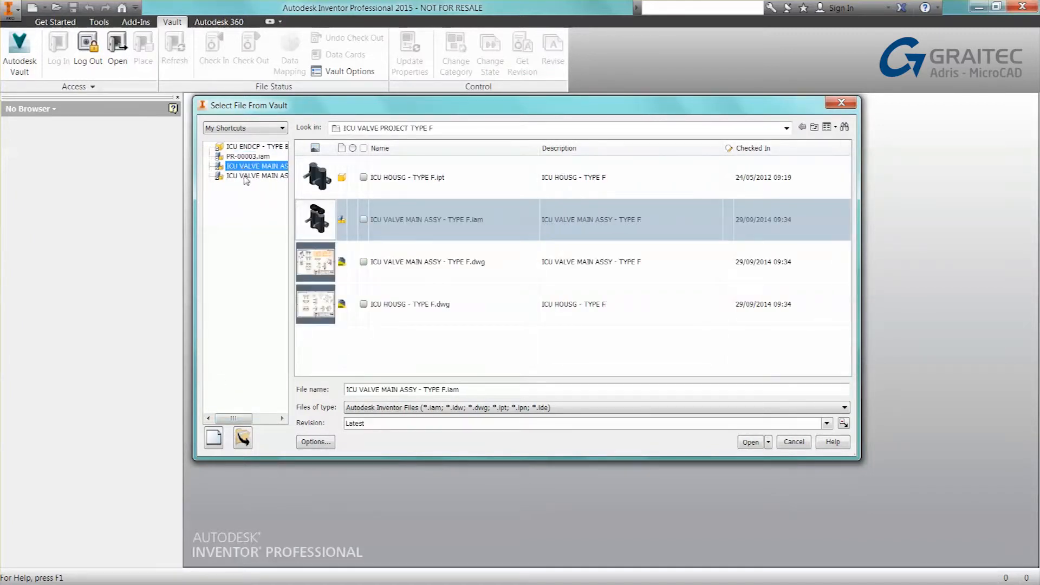
pyautogui.click(256, 175)
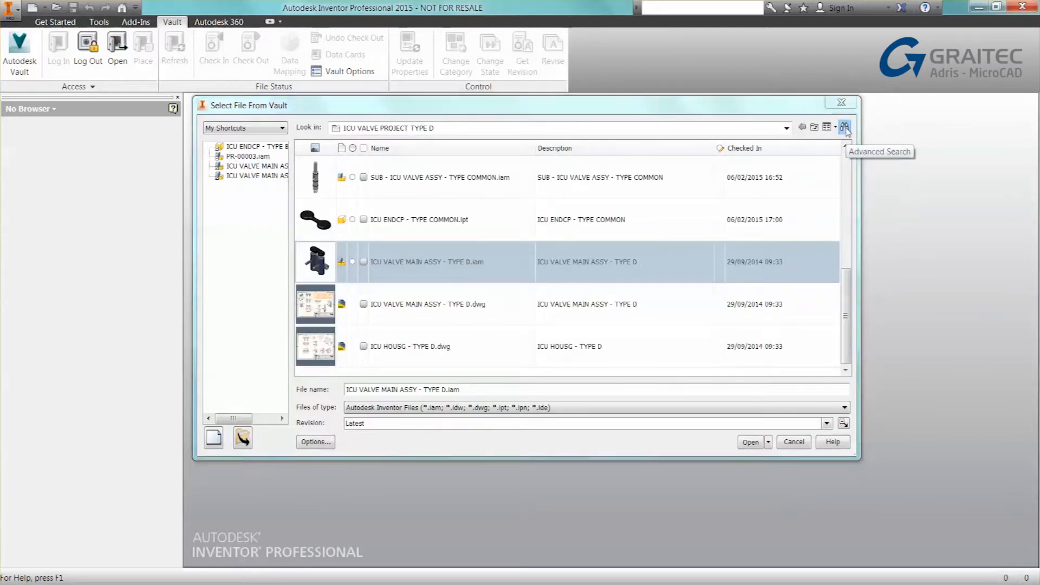
pyautogui.click(845, 127)
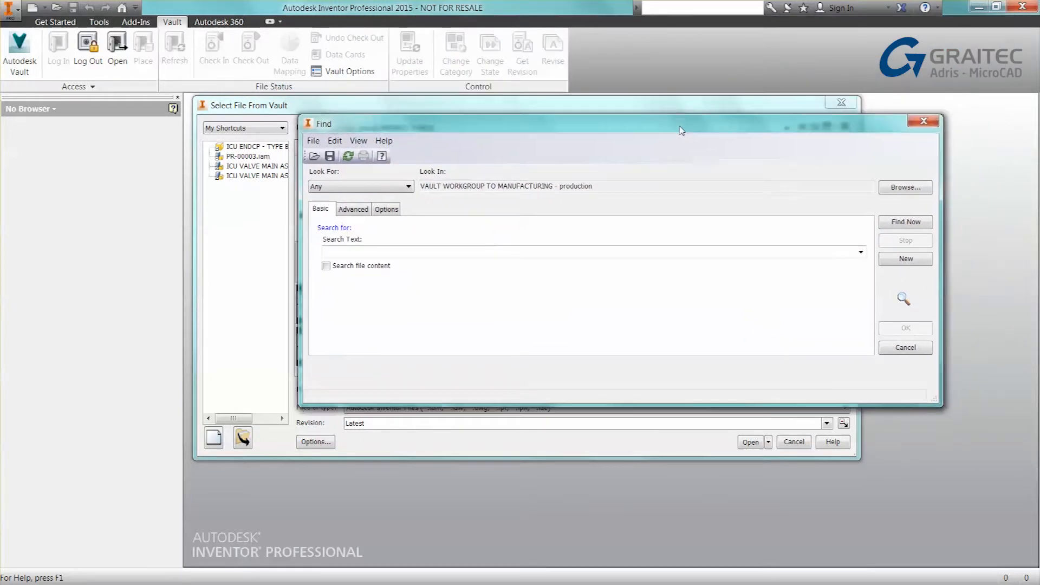
pyautogui.click(352, 210)
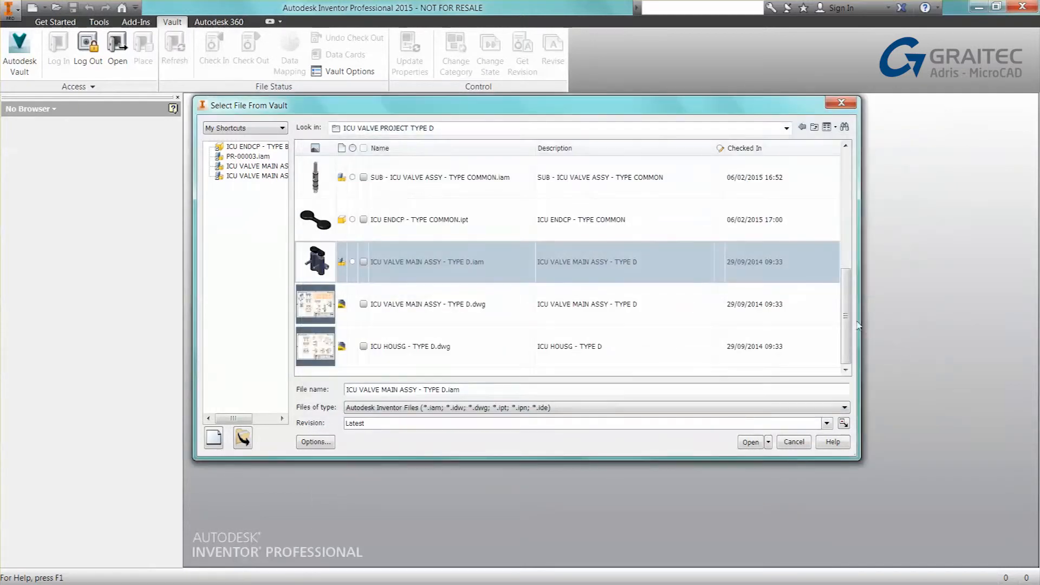
# Add the Material column to the file list and reselect ICU VALVE MAIN ASSY - TYPE D.iam
pyautogui.rightClick(555, 148)
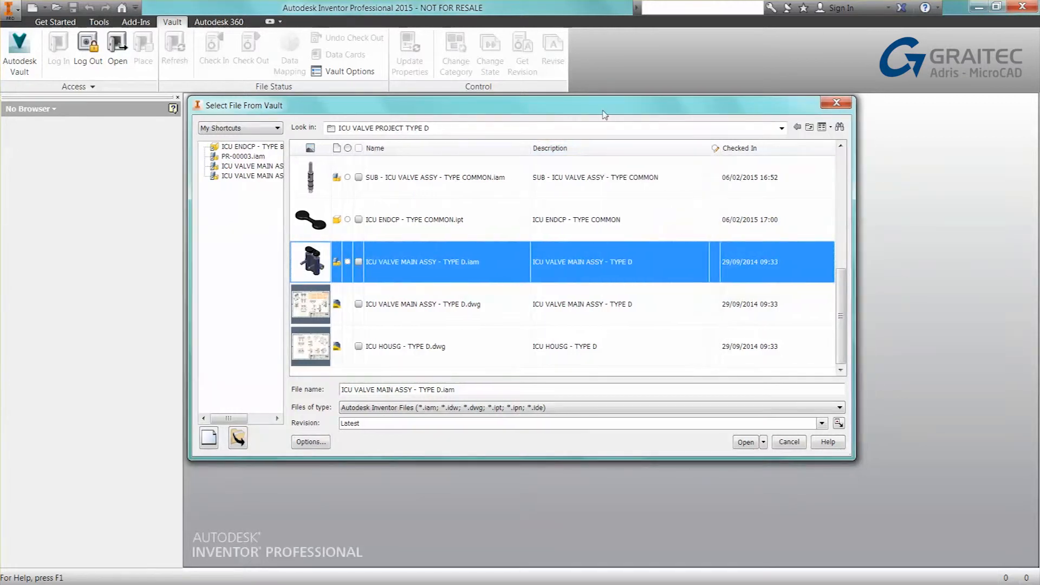
pyautogui.rightClick(549, 148)
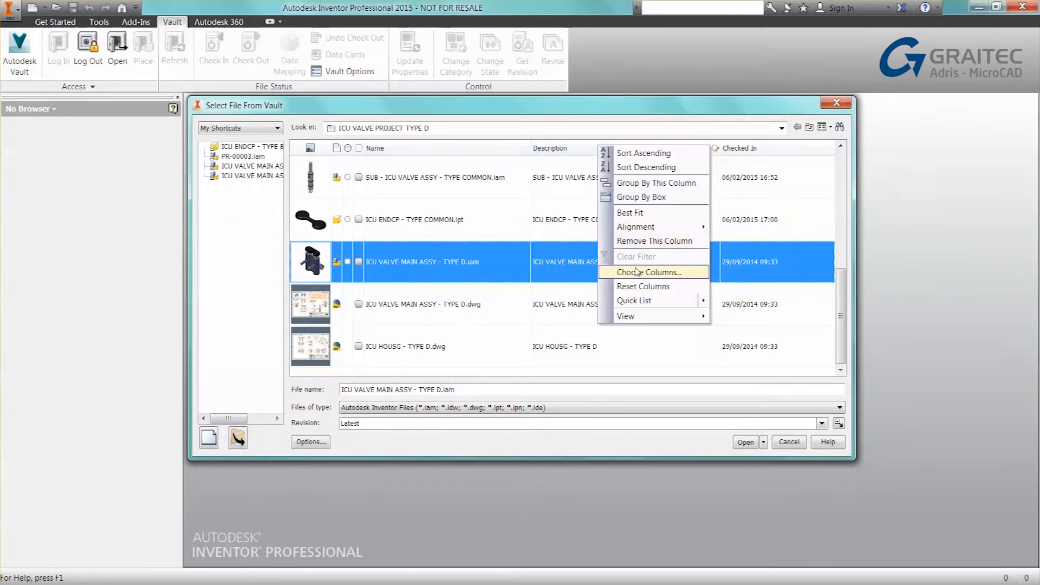
pyautogui.click(649, 272)
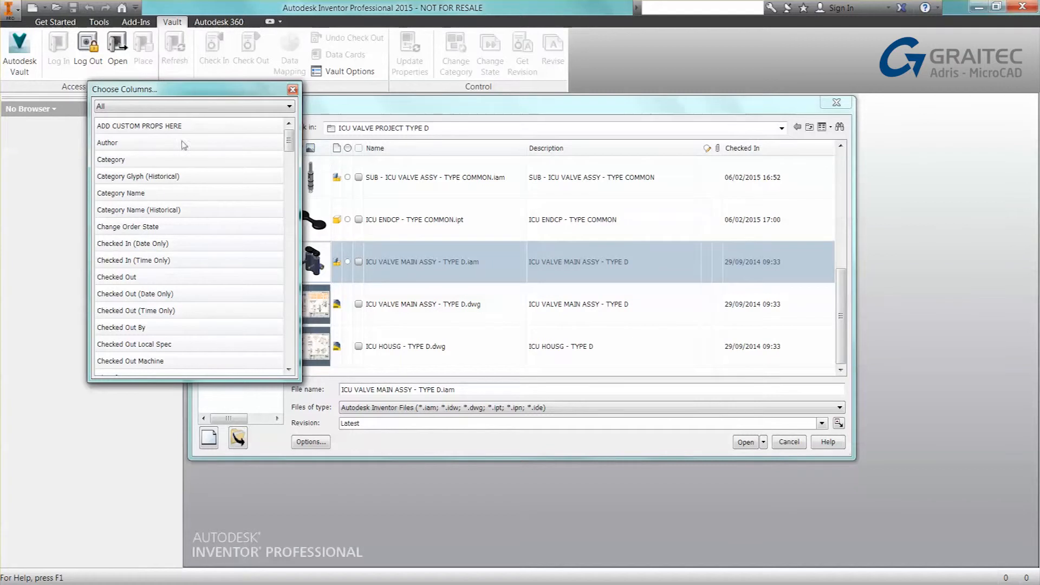
pyautogui.scroll(-3)
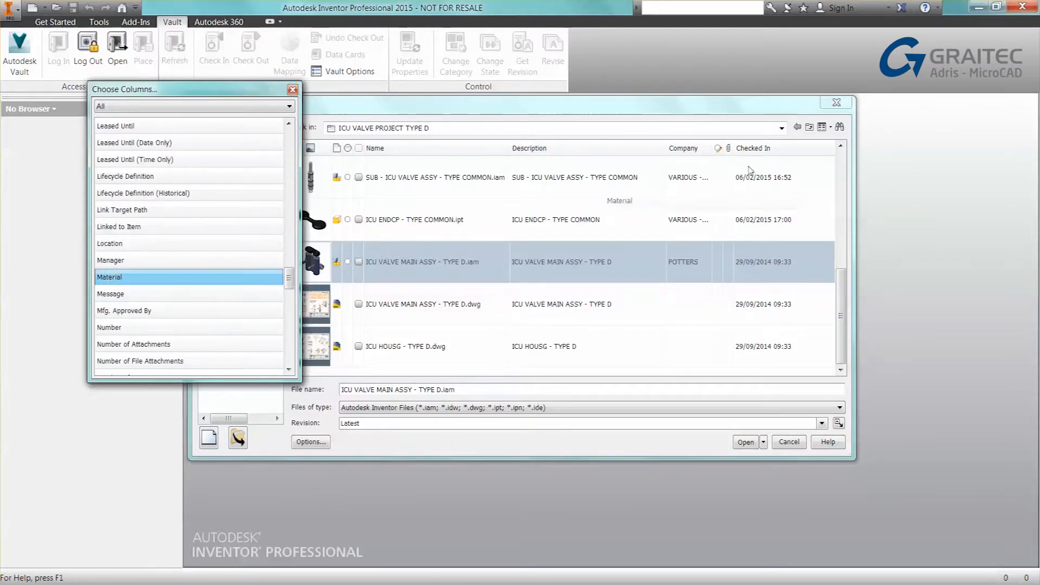
pyautogui.doubleClick(110, 277)
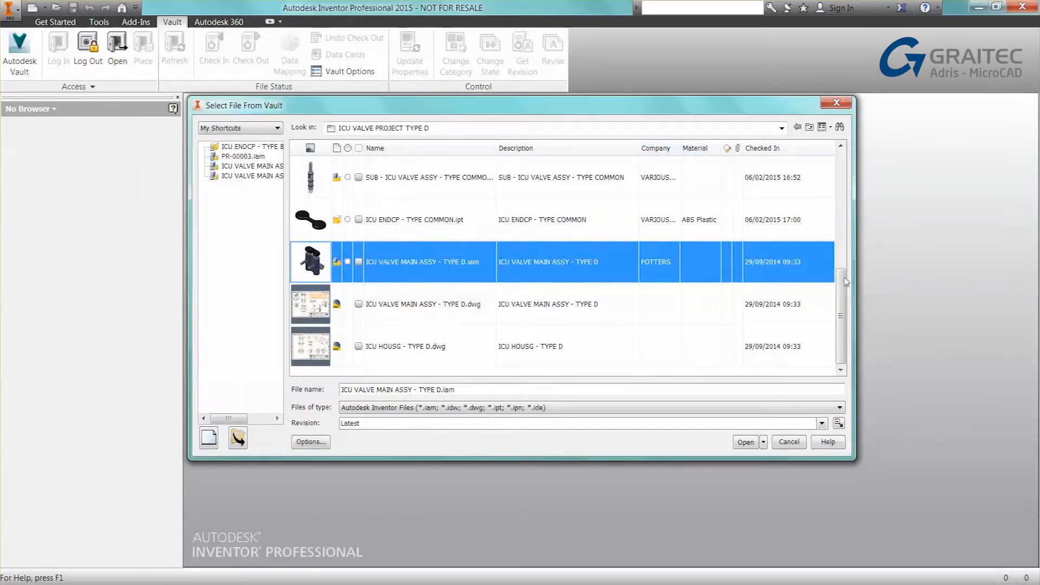
pyautogui.scroll(-3)
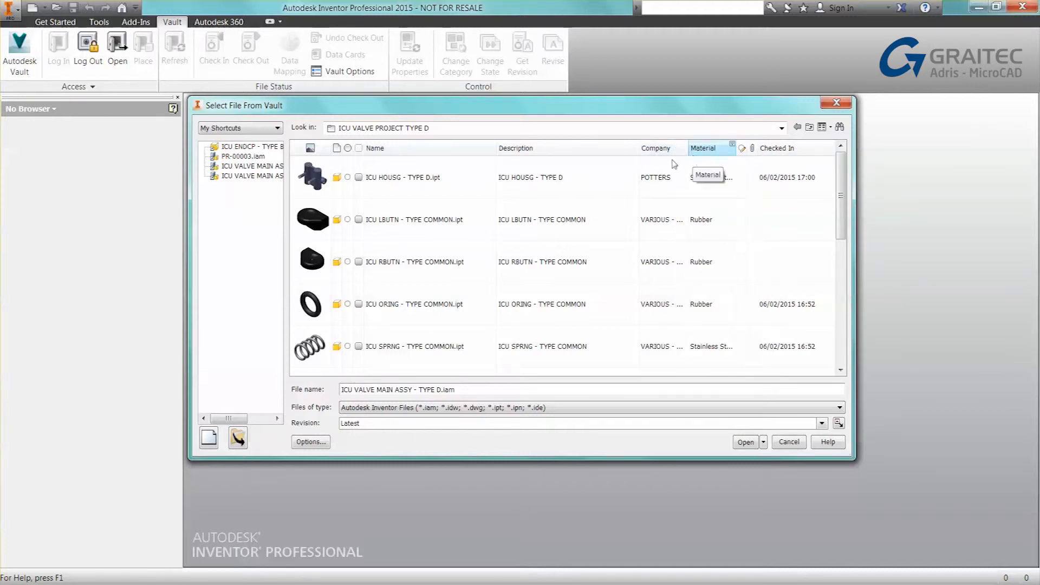
pyautogui.click(253, 176)
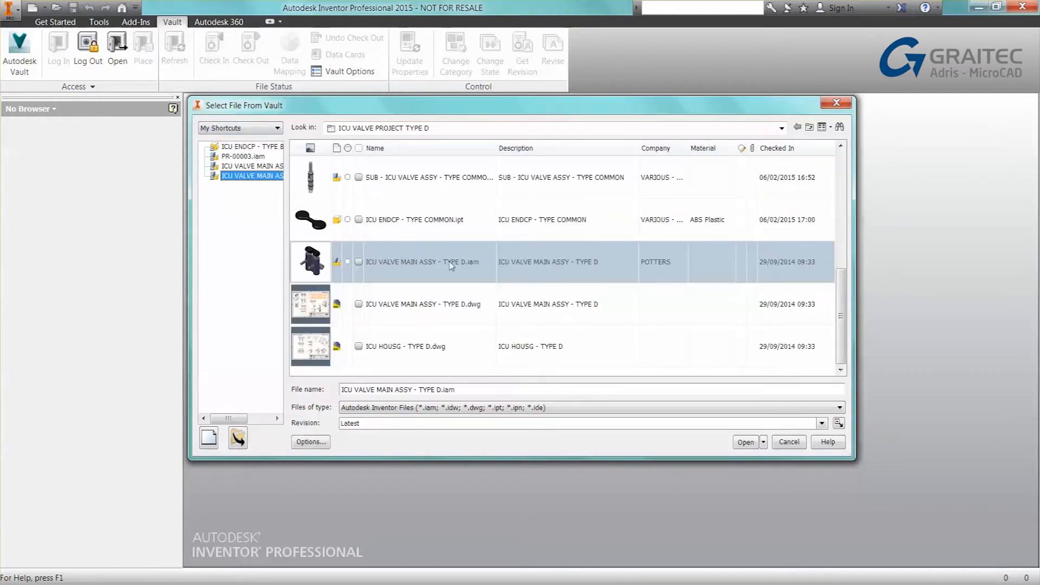
# Open and check out ICU VALVE MAIN ASSY - TYPE D, declining the update prompt
pyautogui.click(745, 443)
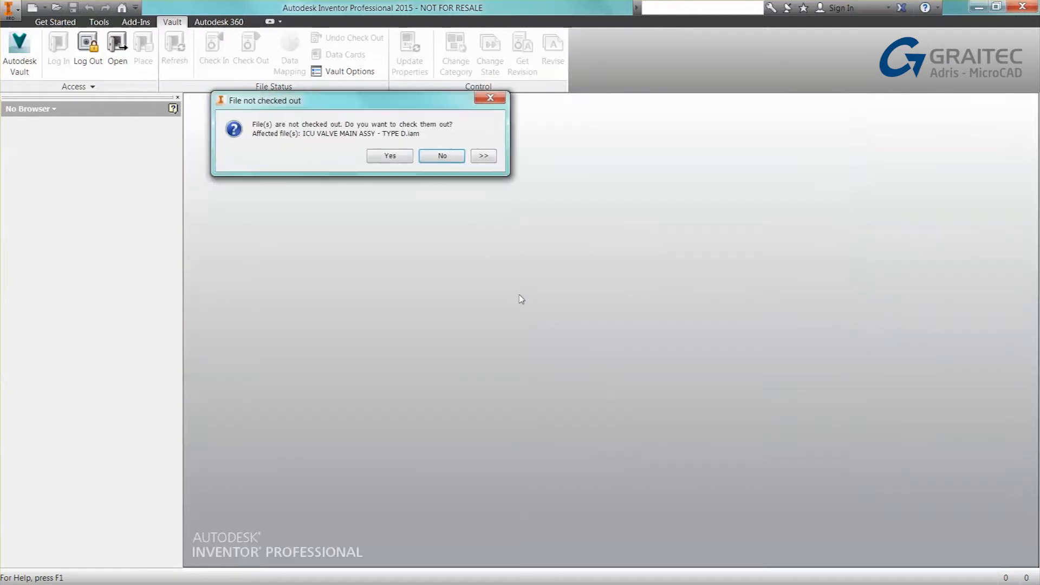
pyautogui.click(389, 156)
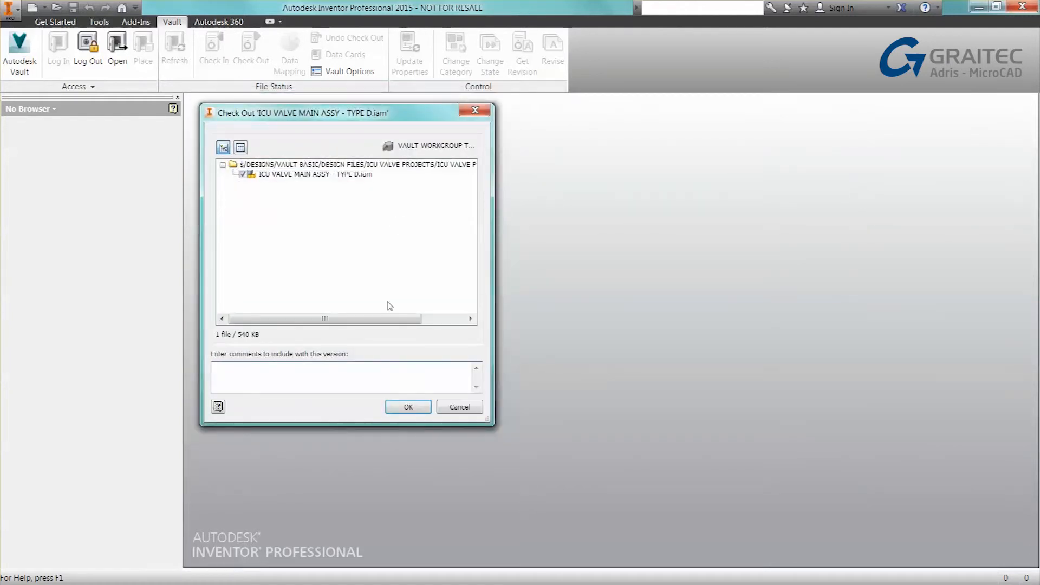
pyautogui.click(408, 407)
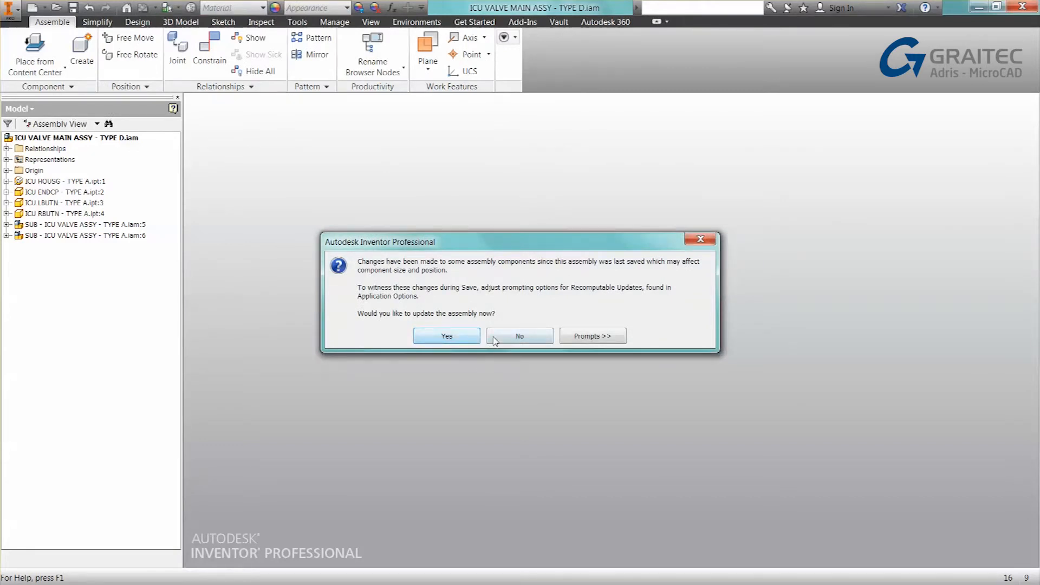
pyautogui.click(446, 336)
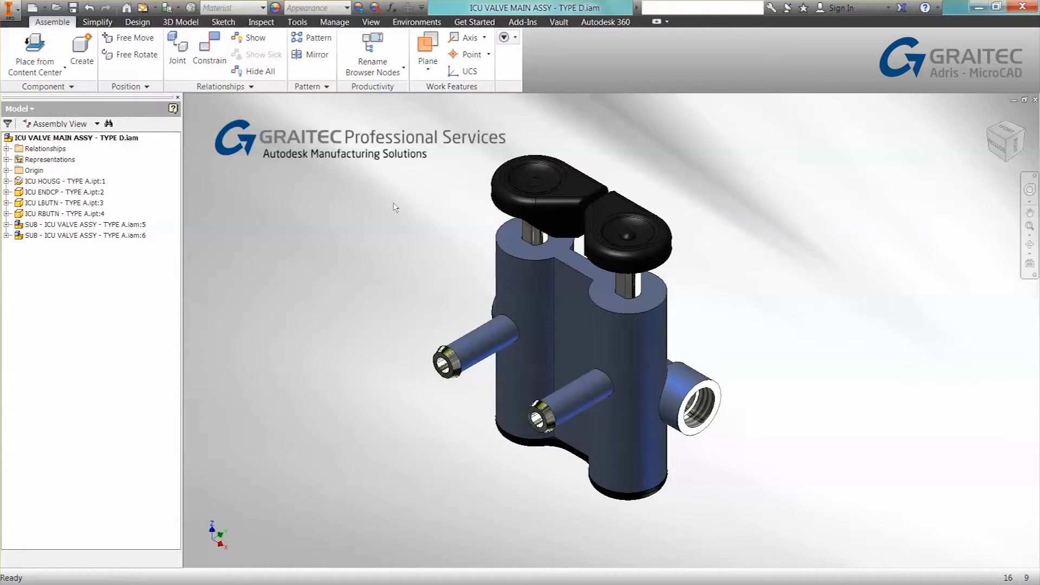
# Switch the browser to Vault view and expand SUB - ICU VALVE ASSY's O-ring, spring and valve
pyautogui.click(20, 109)
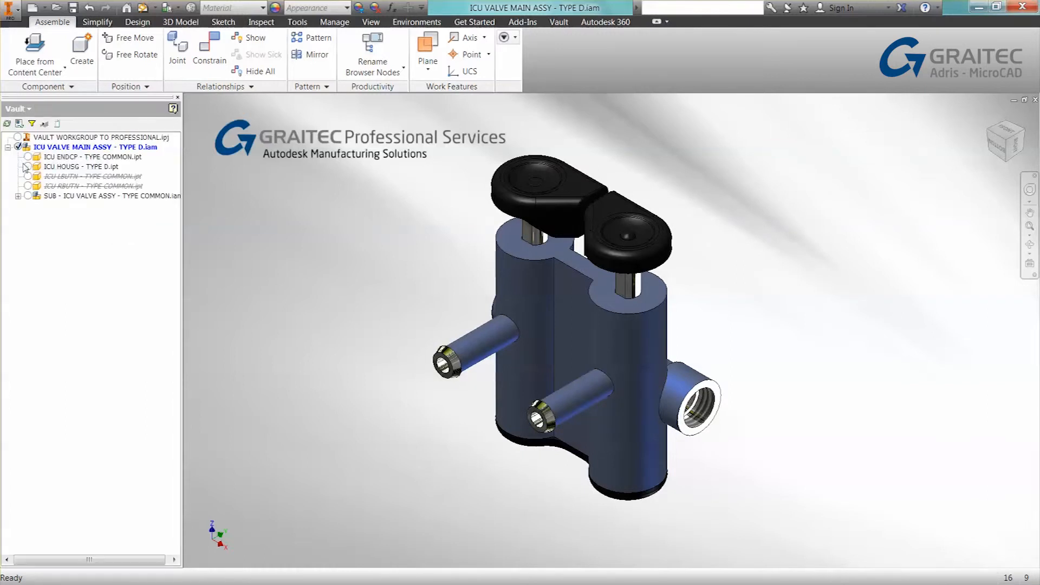
pyautogui.click(17, 199)
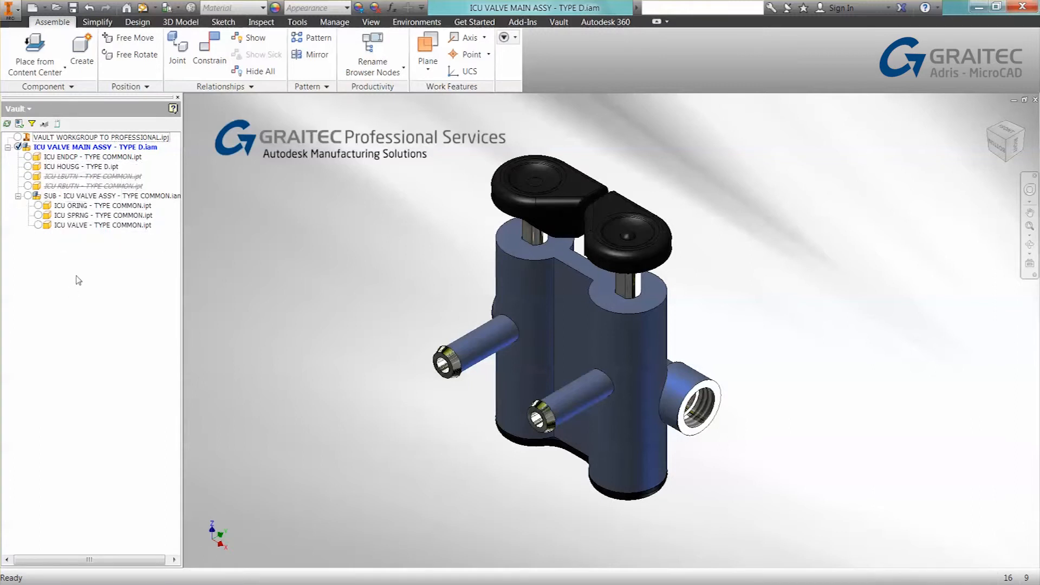
pyautogui.moveTo(86, 166)
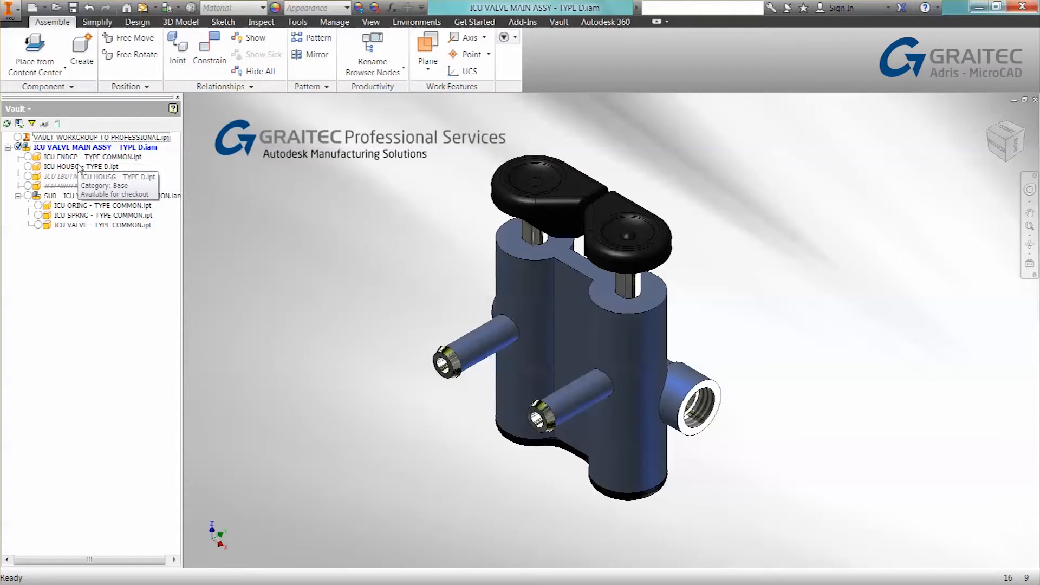
pyautogui.moveTo(66, 183)
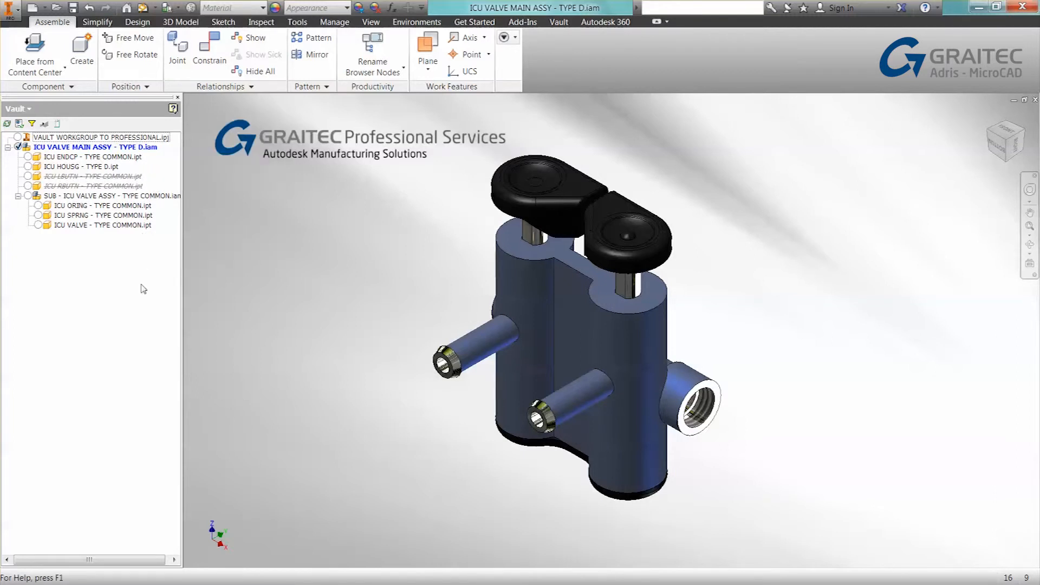
pyautogui.moveTo(131, 345)
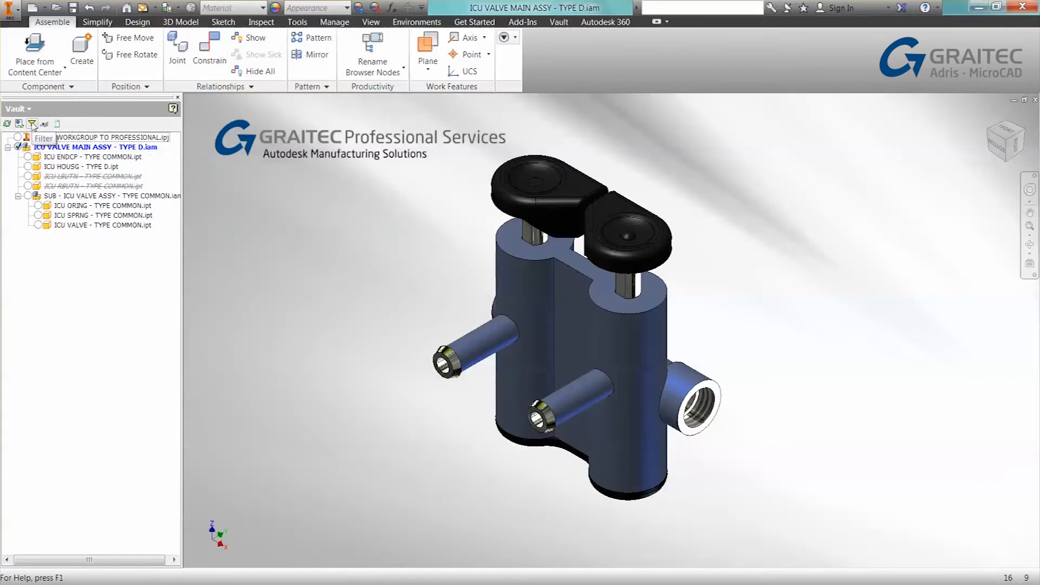
# Filter the Vault tree to Checked Out To Me and To Others, then expand the assembly
pyautogui.click(33, 124)
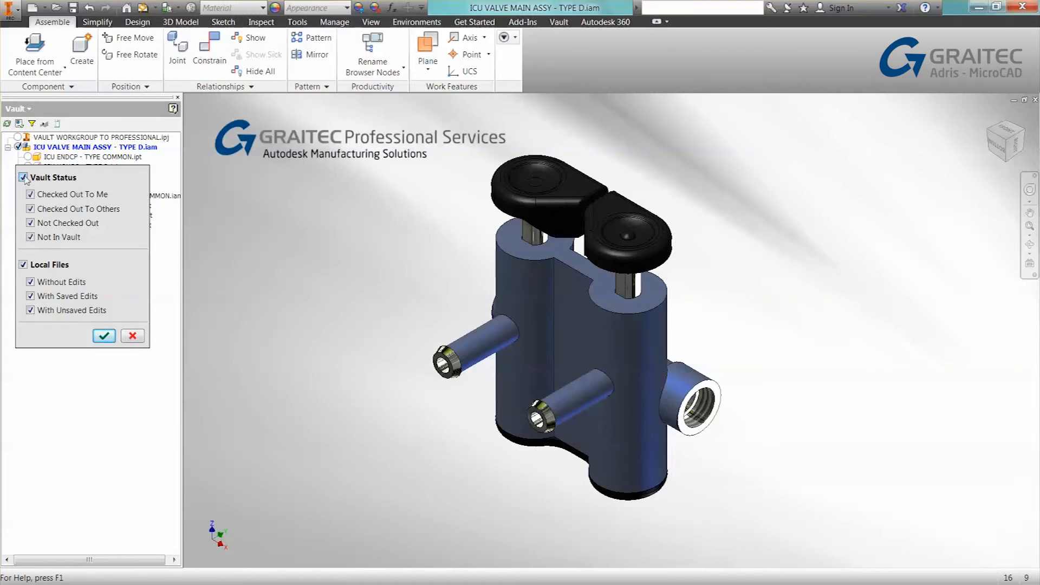
pyautogui.click(24, 177)
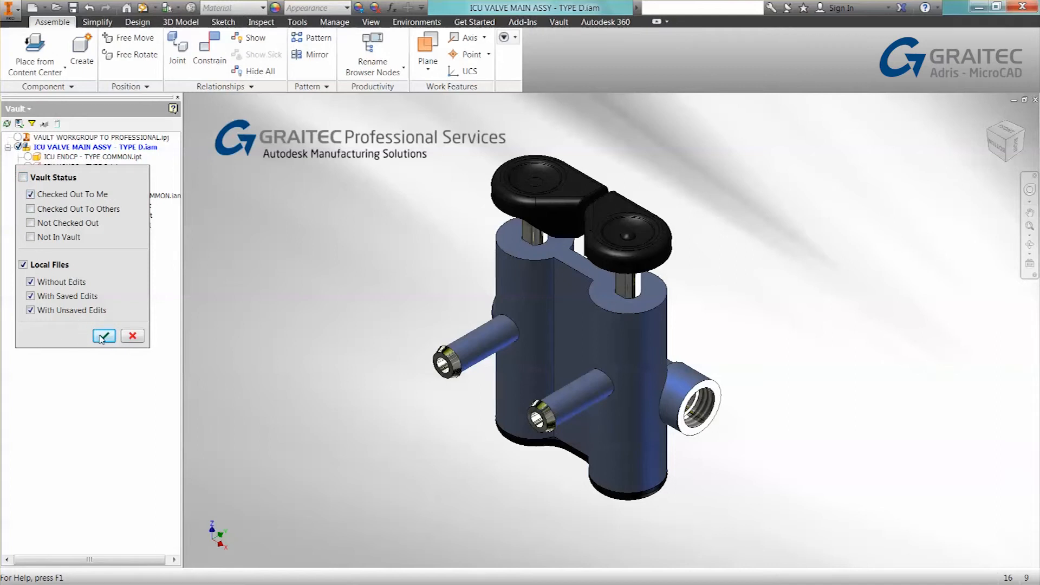
pyautogui.click(103, 335)
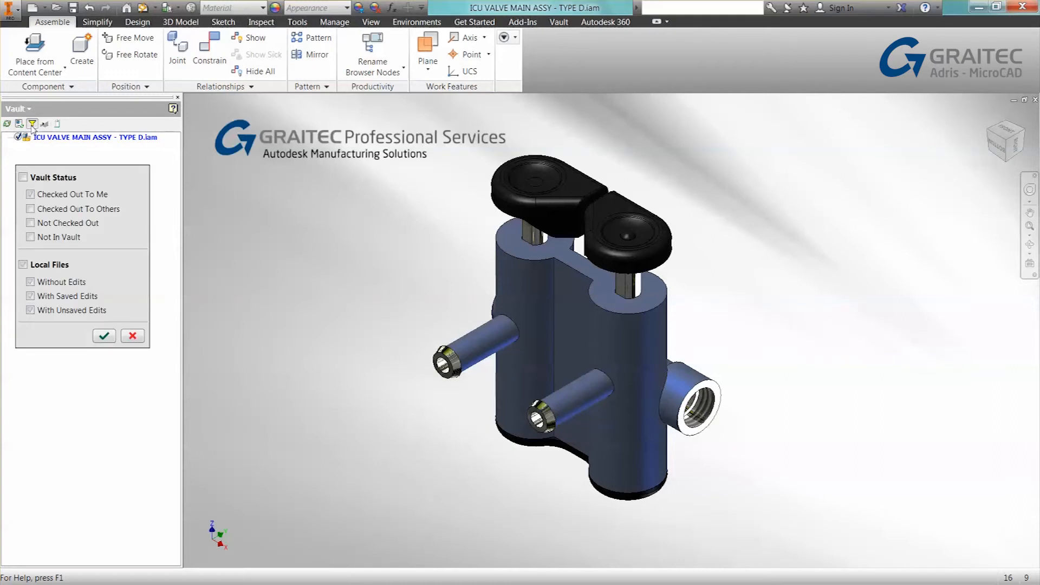
pyautogui.click(31, 209)
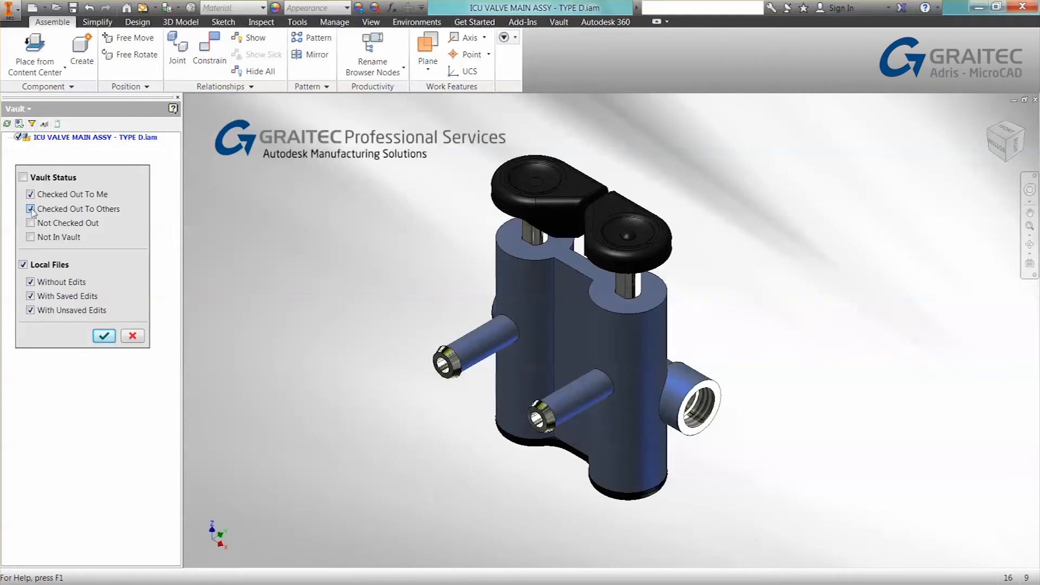
pyautogui.click(104, 335)
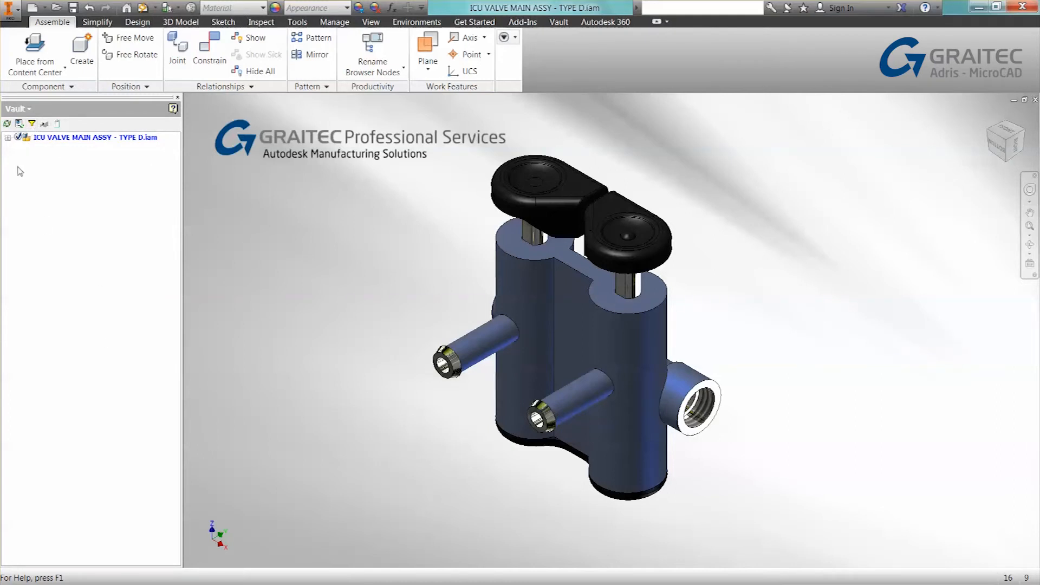
pyautogui.click(7, 137)
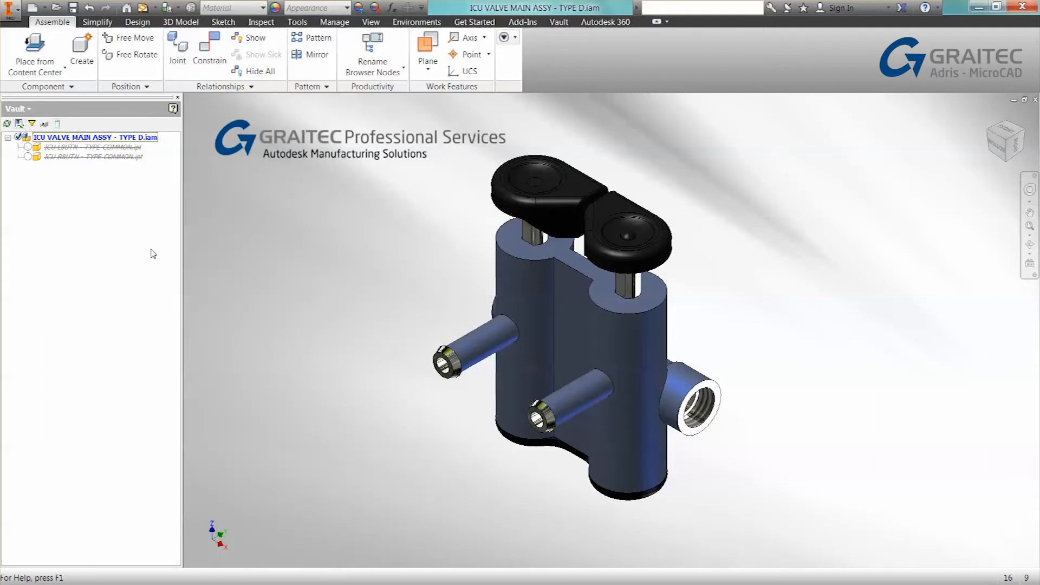
pyautogui.moveTo(127, 240)
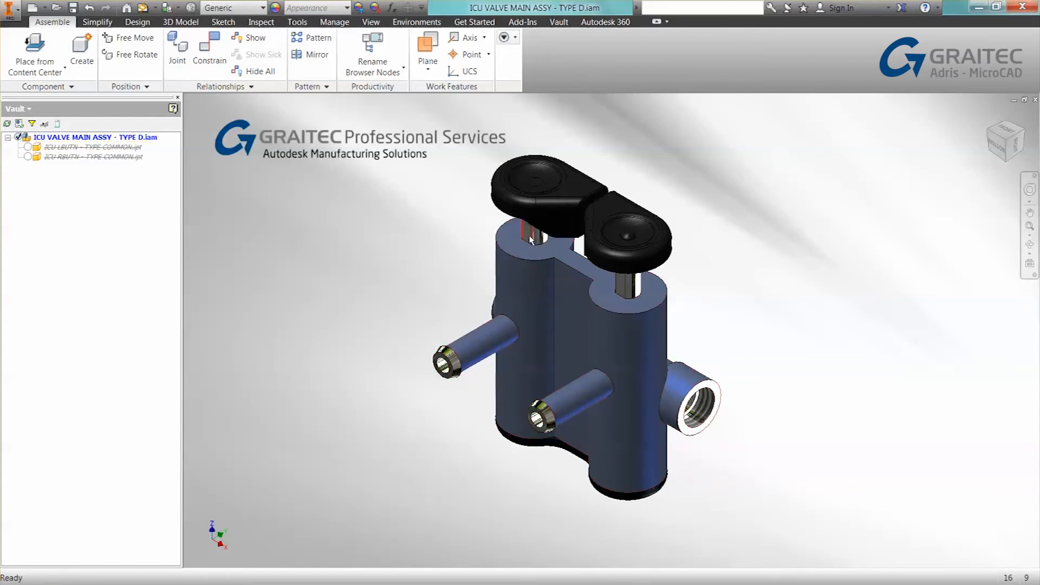
# Right-click in the Vault browser to bring up vault actions for the assembly
pyautogui.rightClick(531, 241)
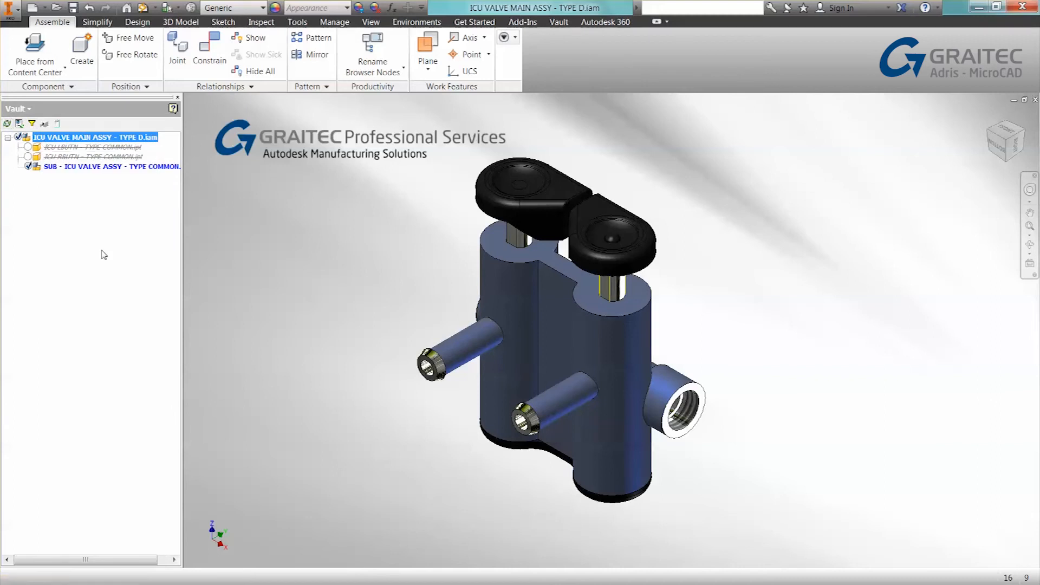
pyautogui.moveTo(82, 127)
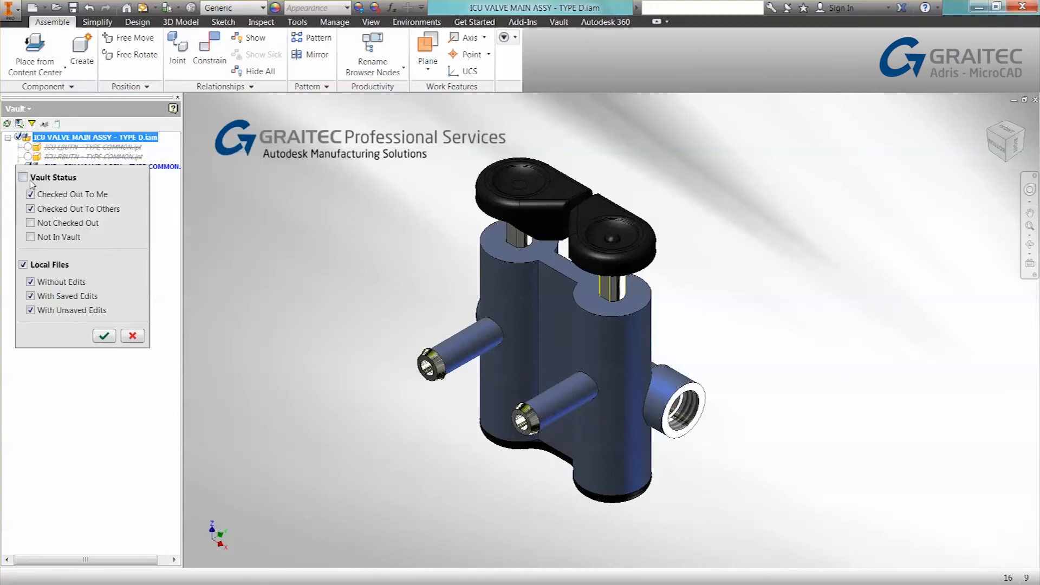
# Re-enable all Vault Status filter options and expand the SUB subassembly's parts
pyautogui.click(23, 178)
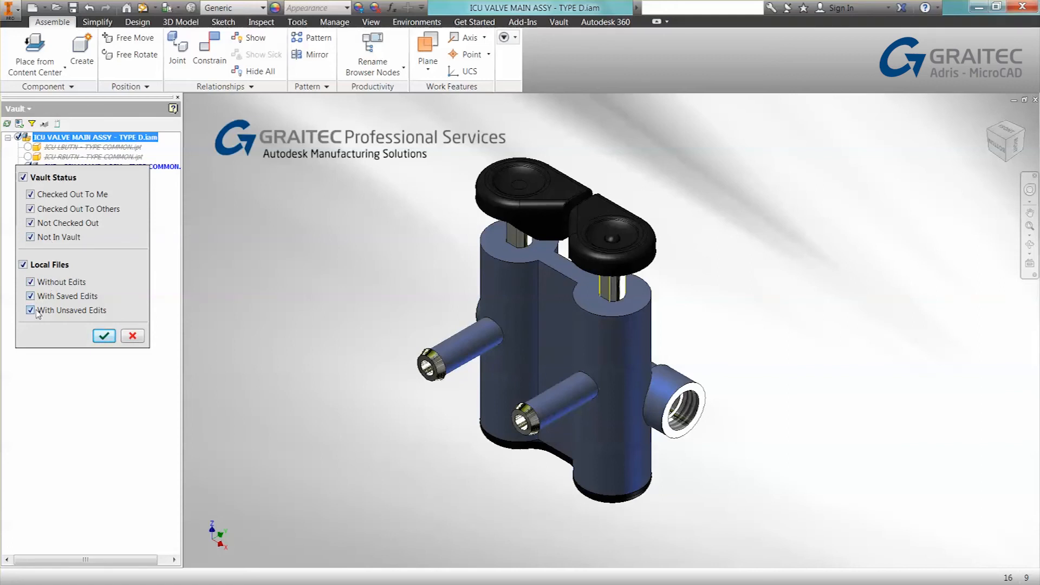
pyautogui.moveTo(132, 336)
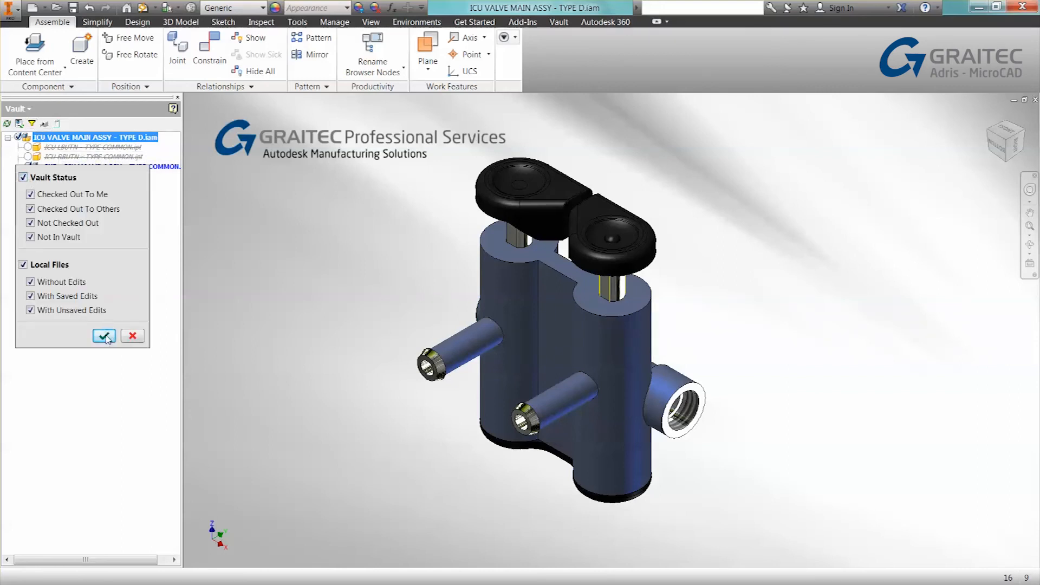
pyautogui.click(104, 336)
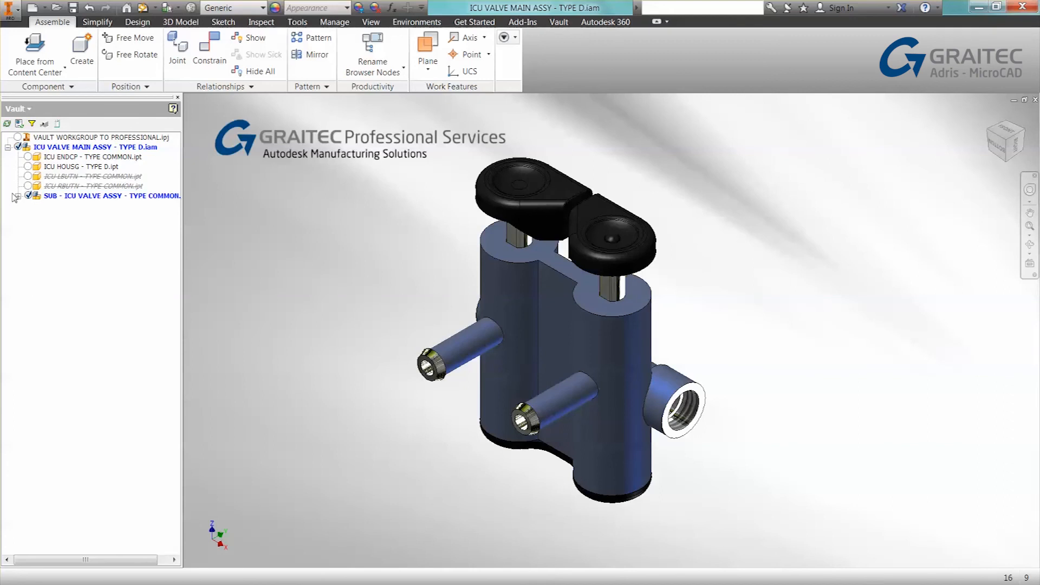
pyautogui.click(16, 195)
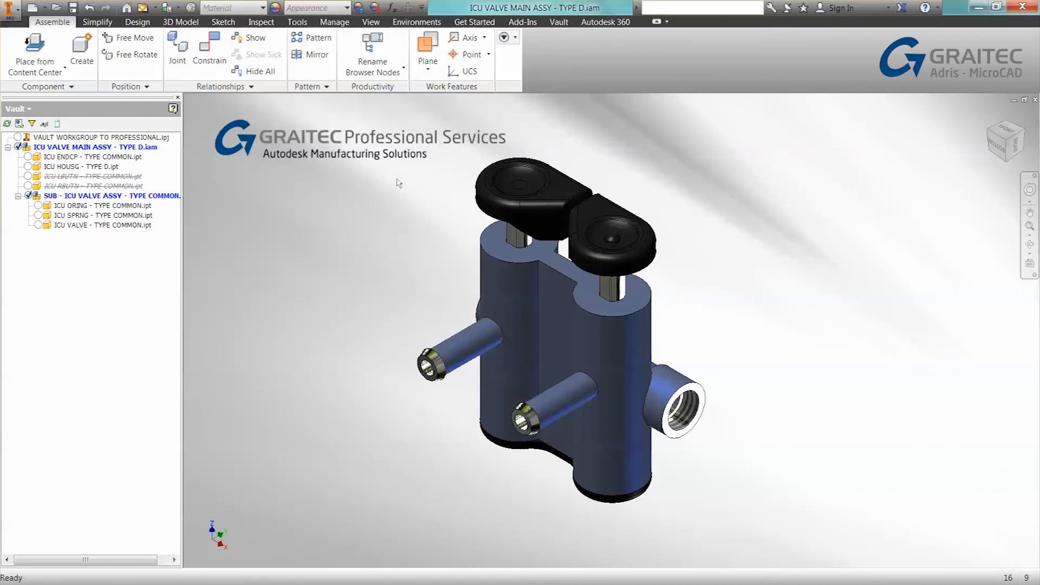